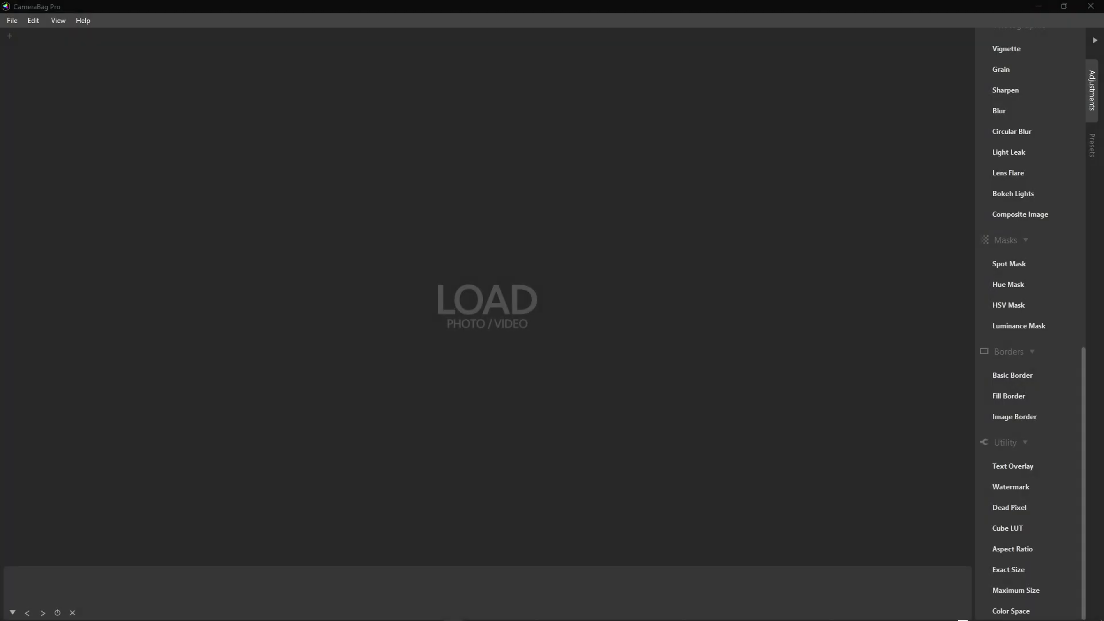
mouse_move(27, 90)
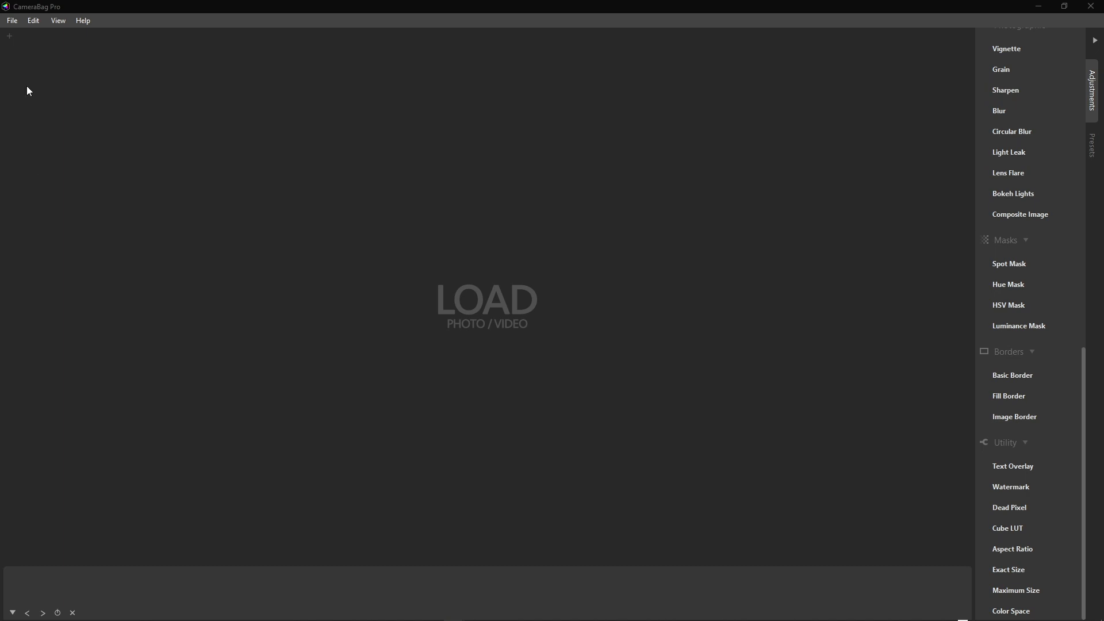
- Capture the desktop showing Pixelmash's cave scene as the photo to edit
left_click(12, 20)
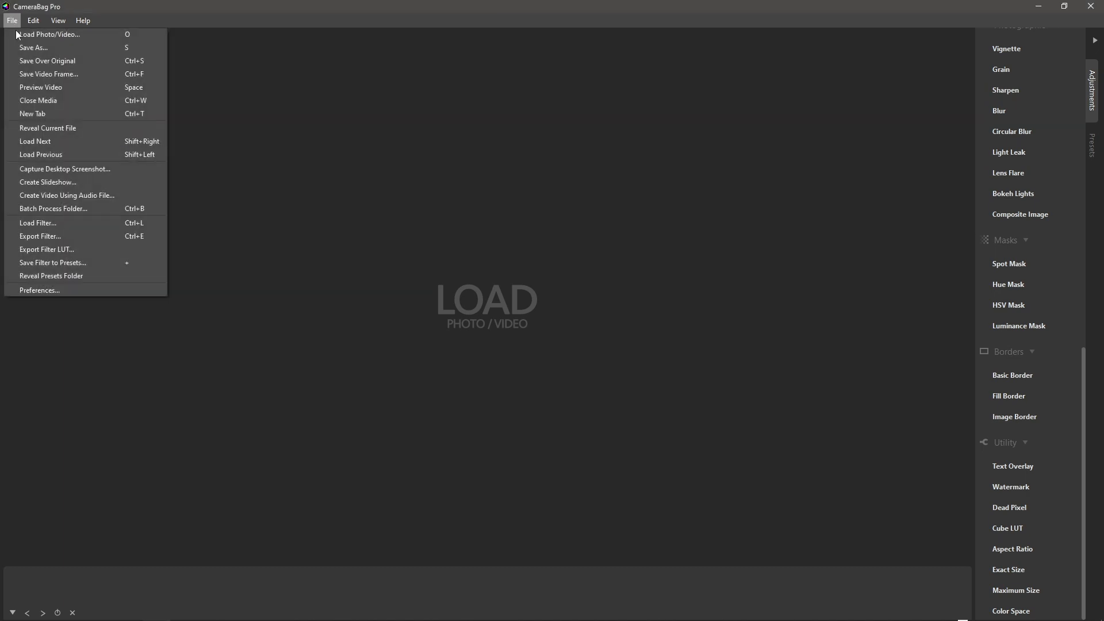
mouse_move(47, 61)
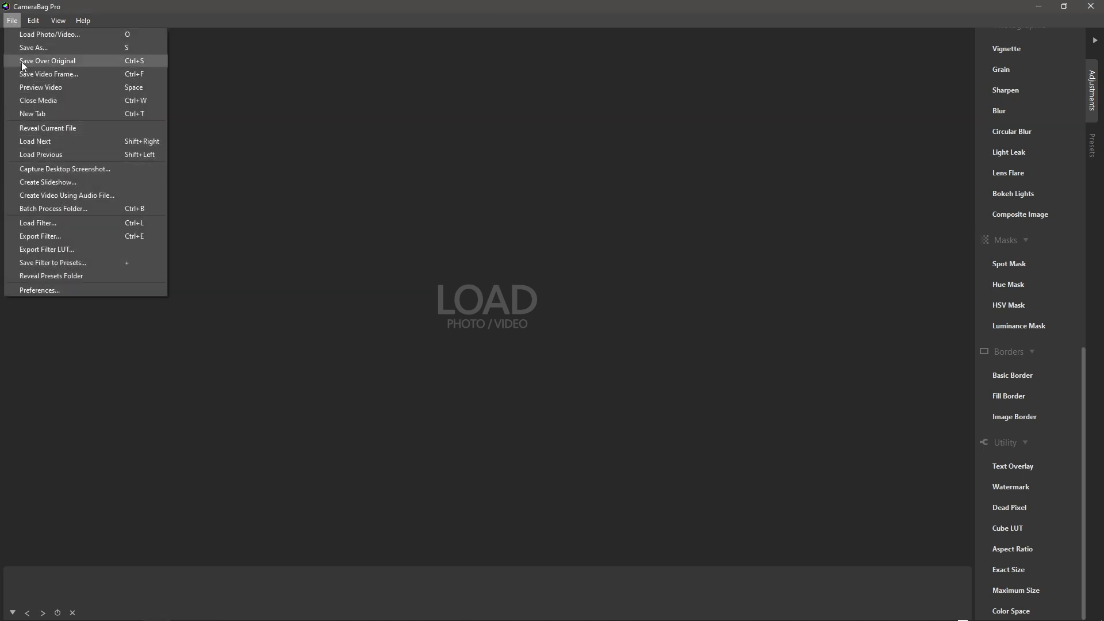
left_click(33, 19)
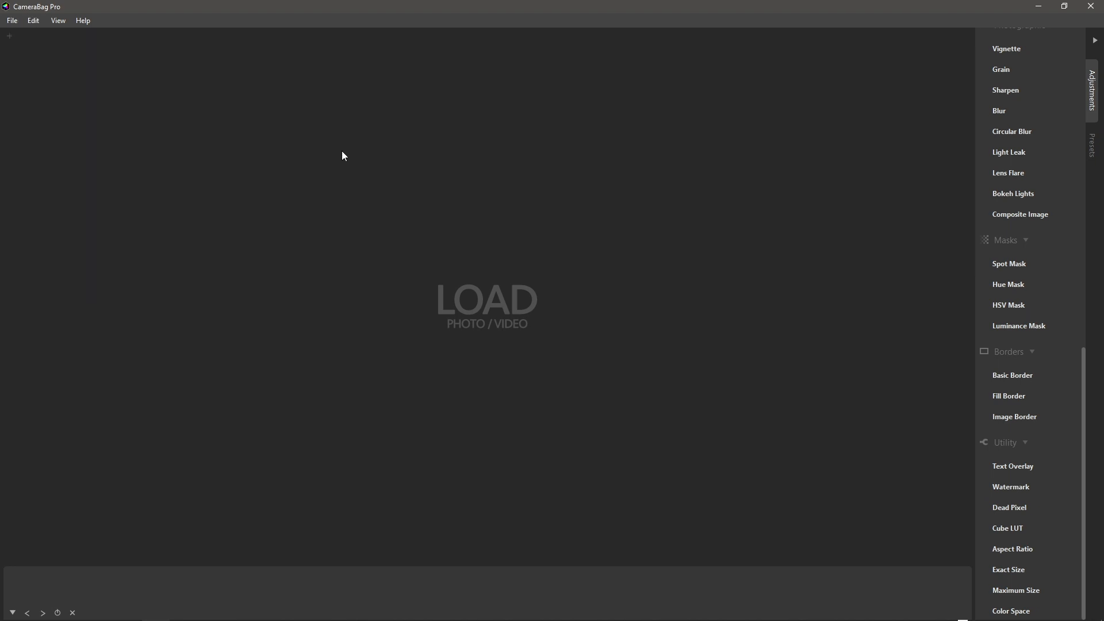
mouse_move(761, 157)
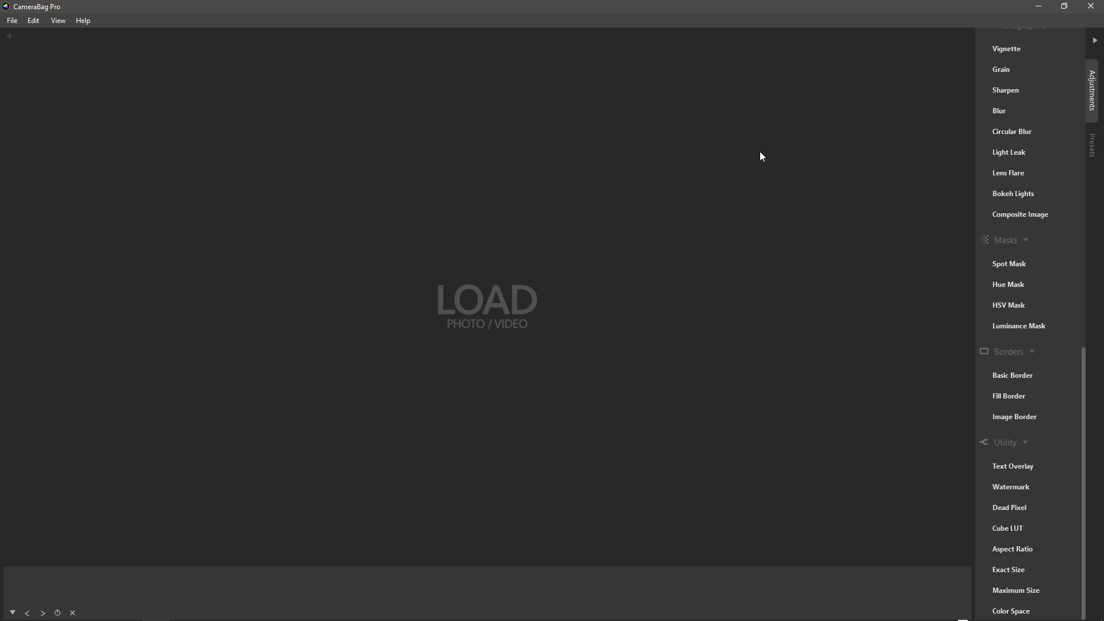
mouse_move(1049, 23)
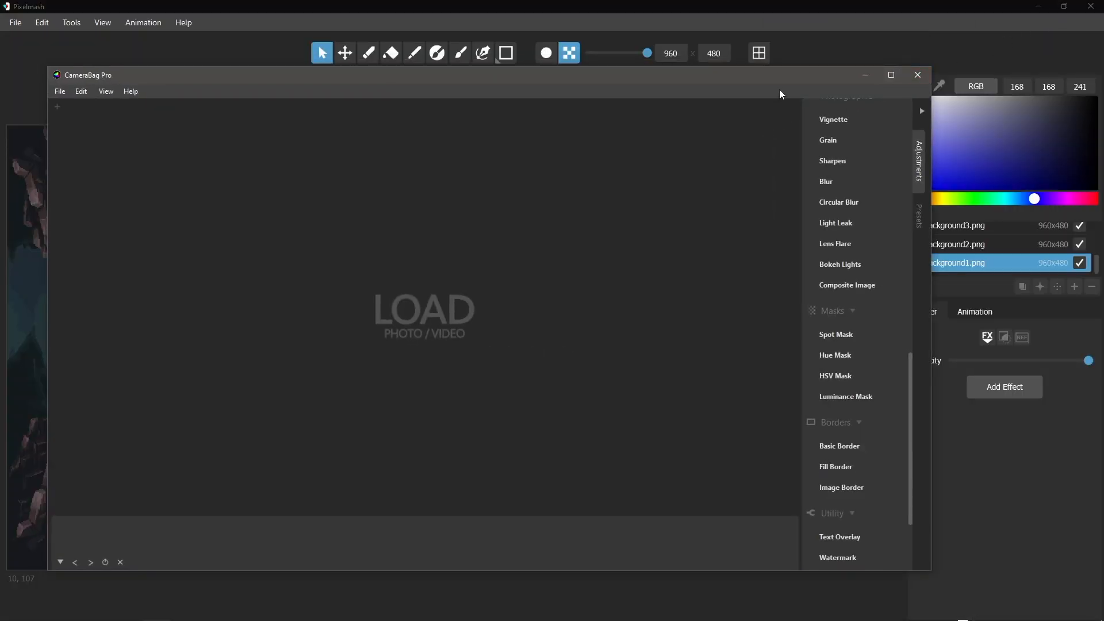
left_click(916, 75)
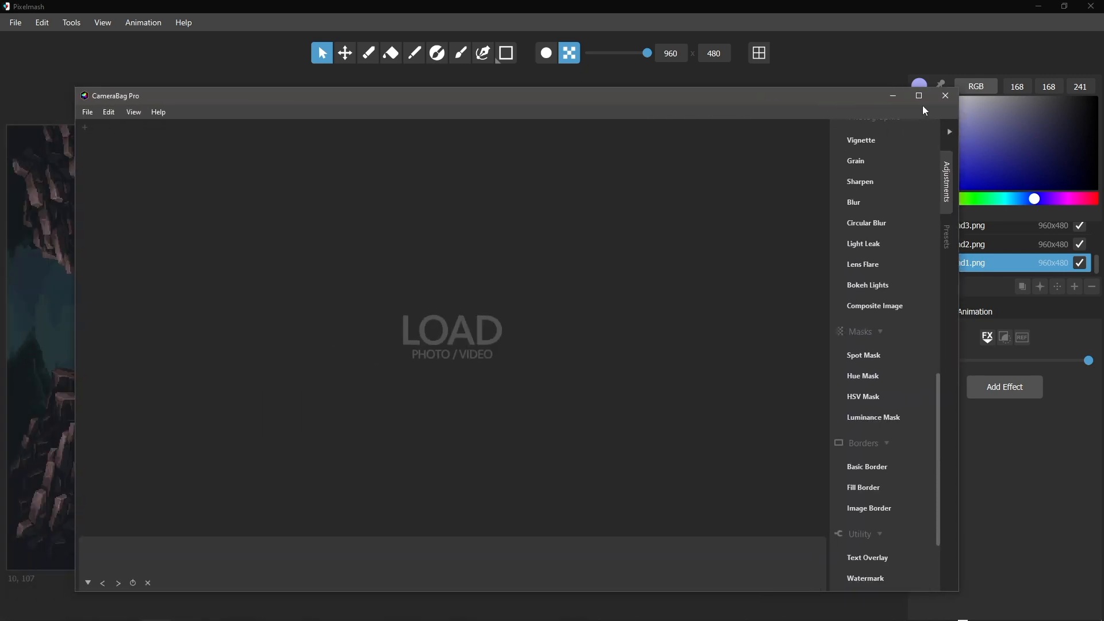
left_click(918, 96)
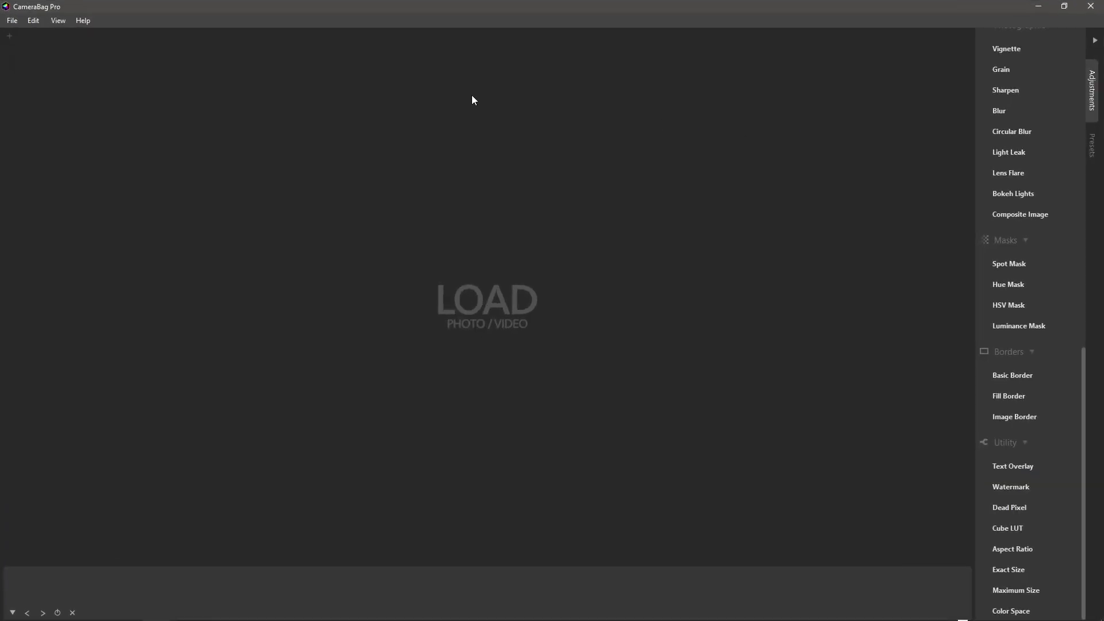
mouse_move(40, 53)
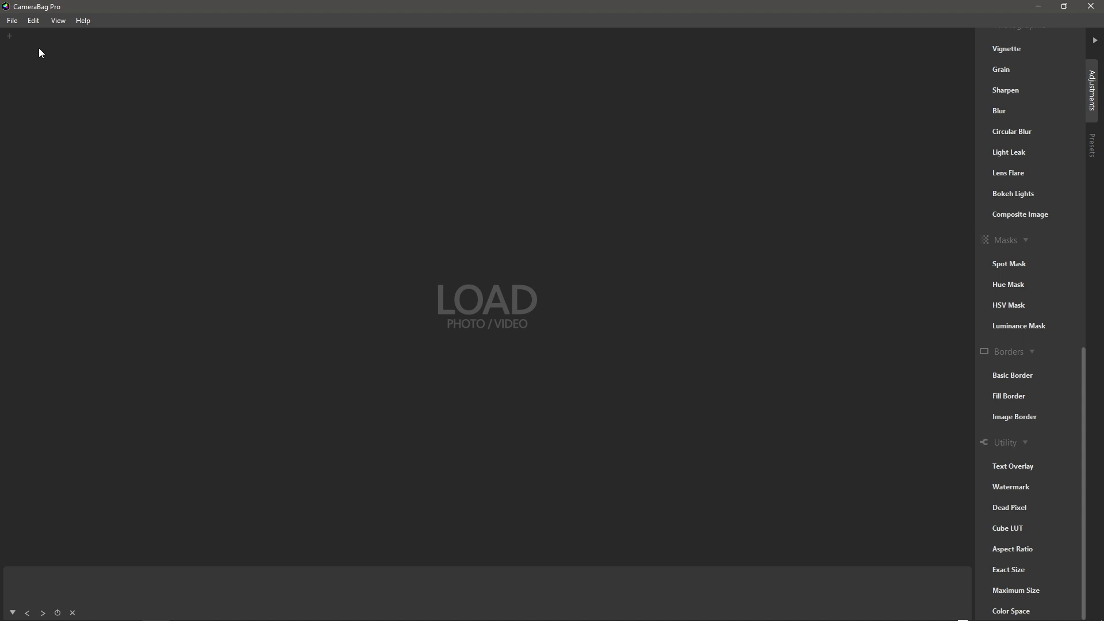
left_click(12, 19)
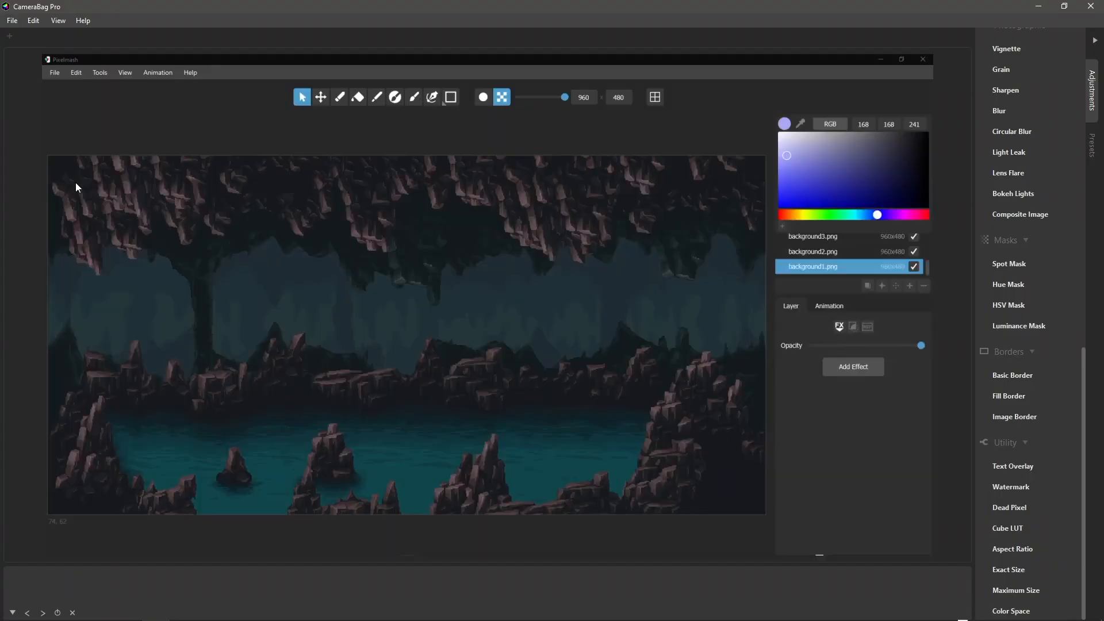
mouse_move(209, 224)
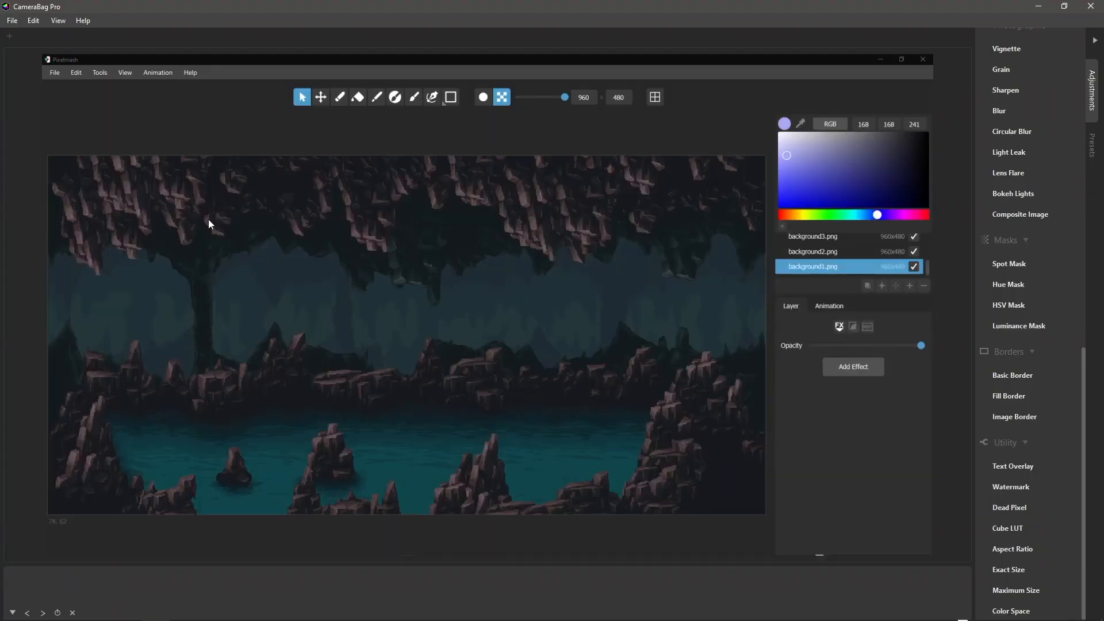
mouse_move(1015, 417)
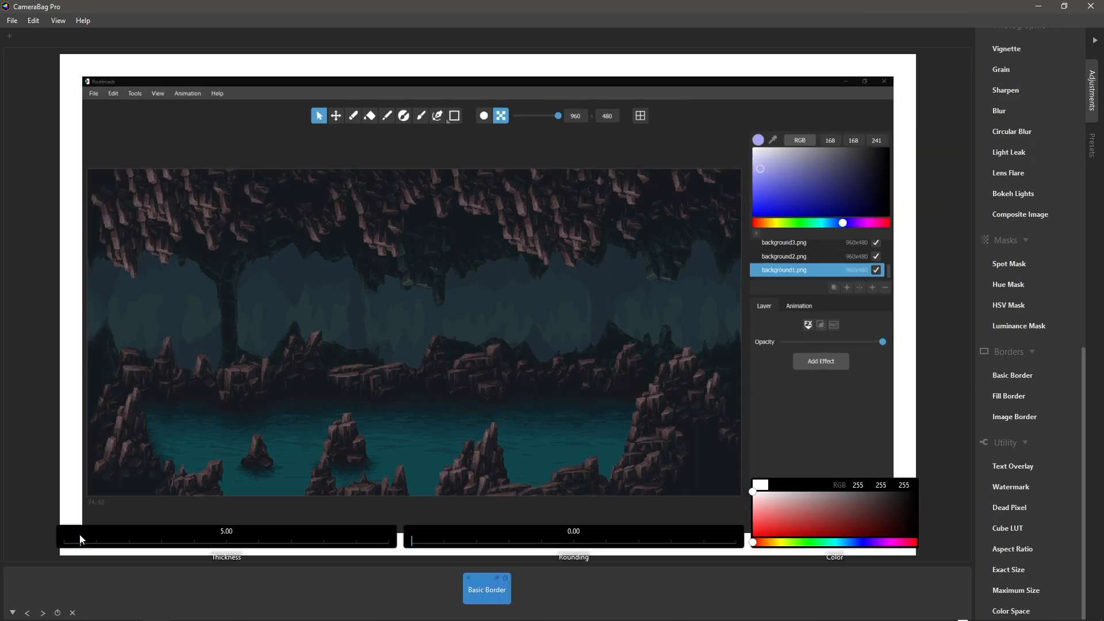
mouse_move(1017, 326)
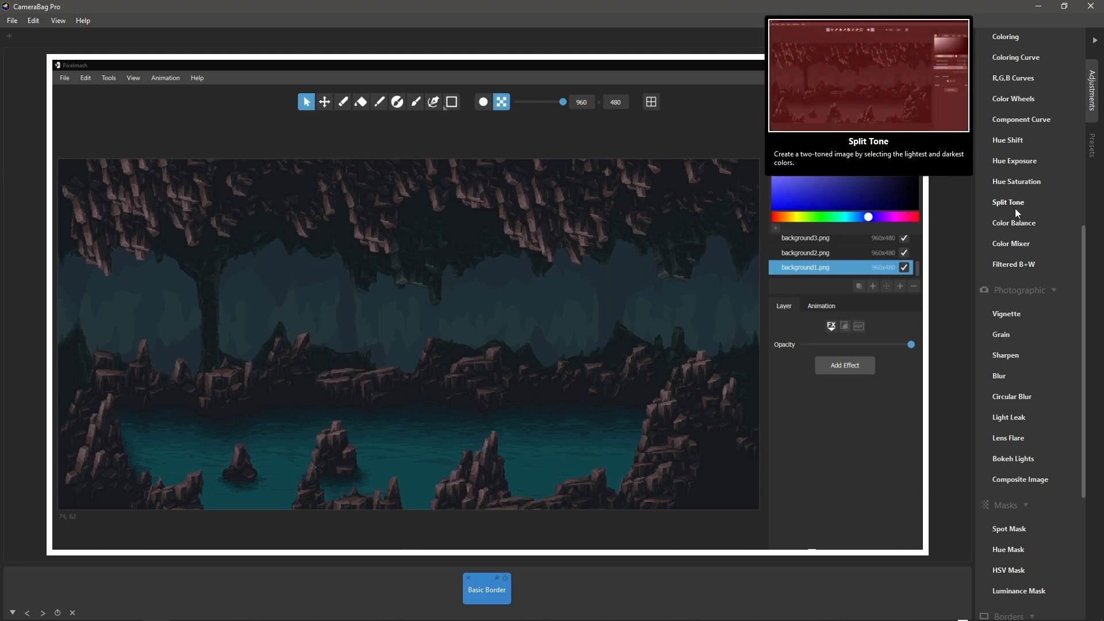
- Add a bluish Split Tone adjustment to the bordered screenshot
left_click(1008, 202)
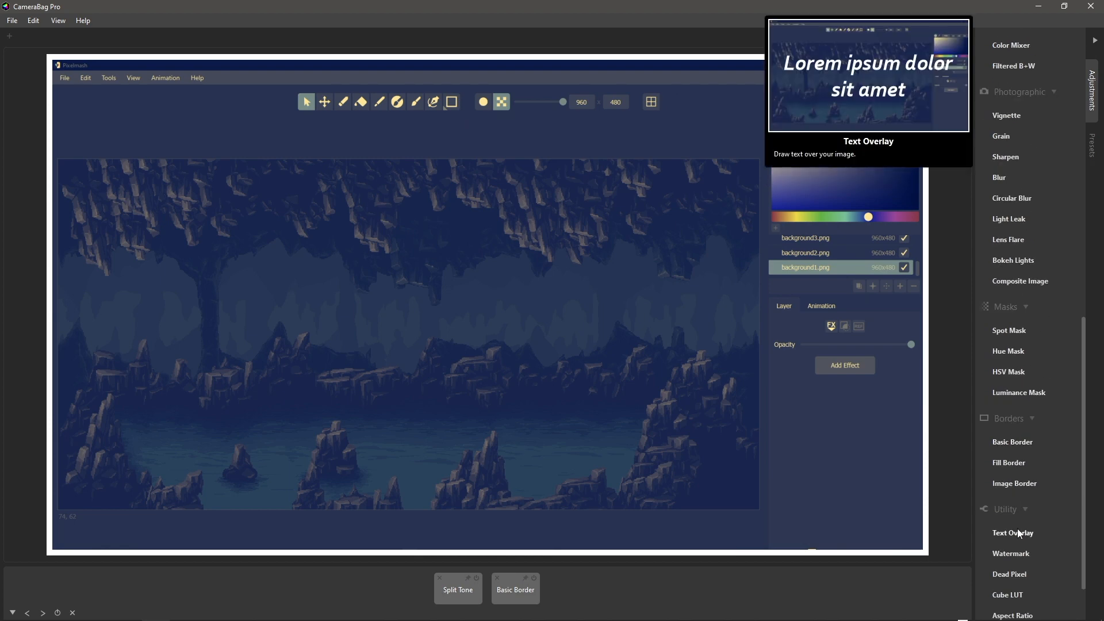
- Add a text overlay, shrink it to about a third, and set it to 'nevercenter.com/pixelmash'
left_click(1012, 532)
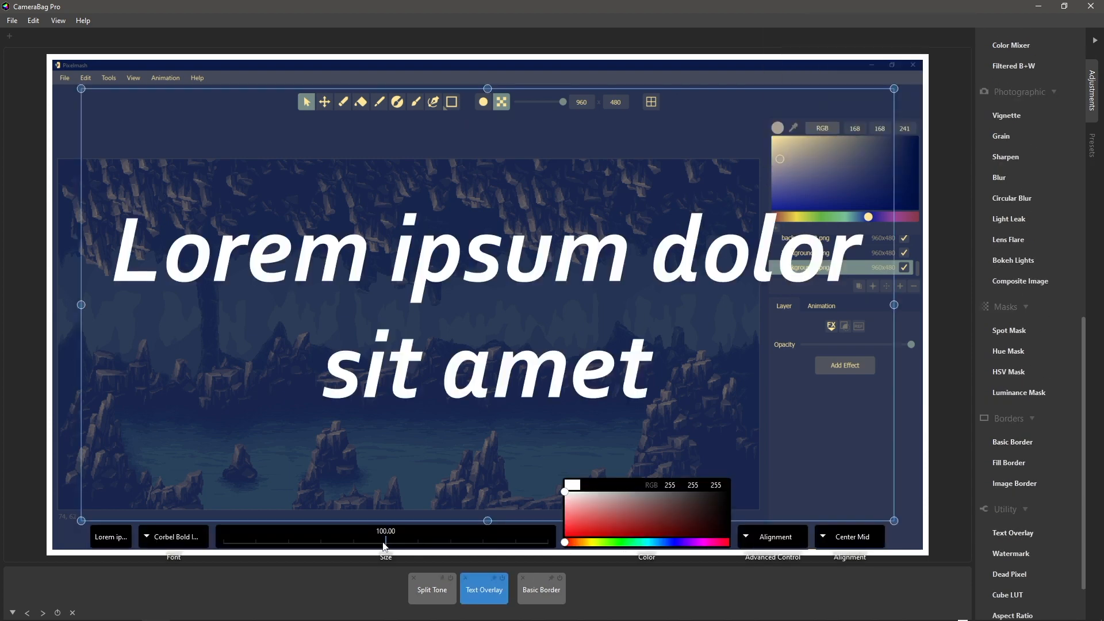
left_click_drag(385, 540, 278, 540)
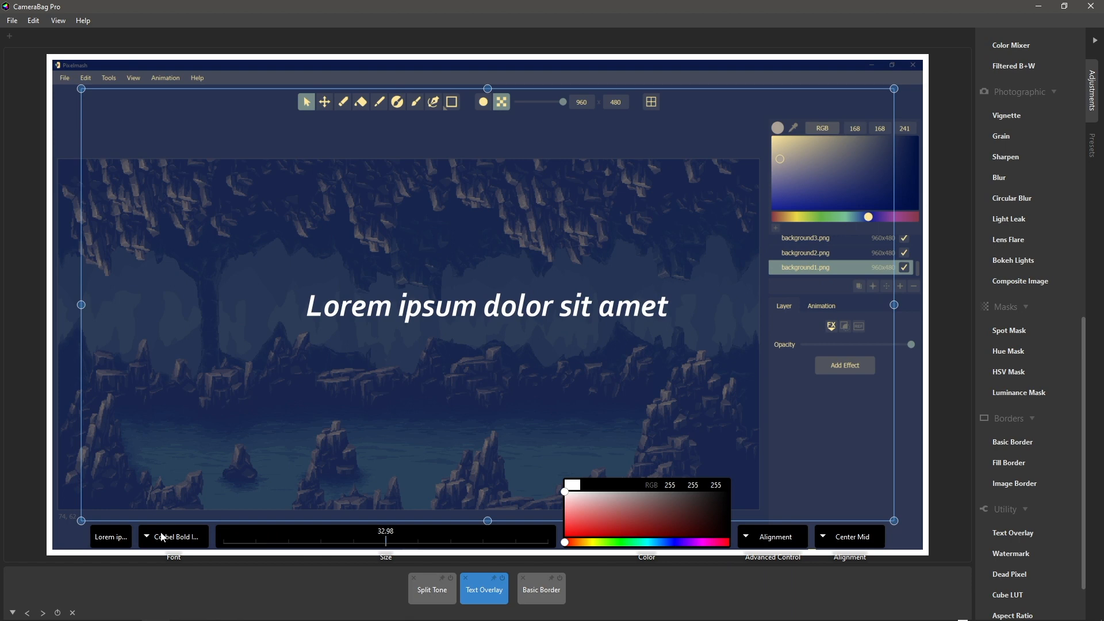
left_click(110, 537)
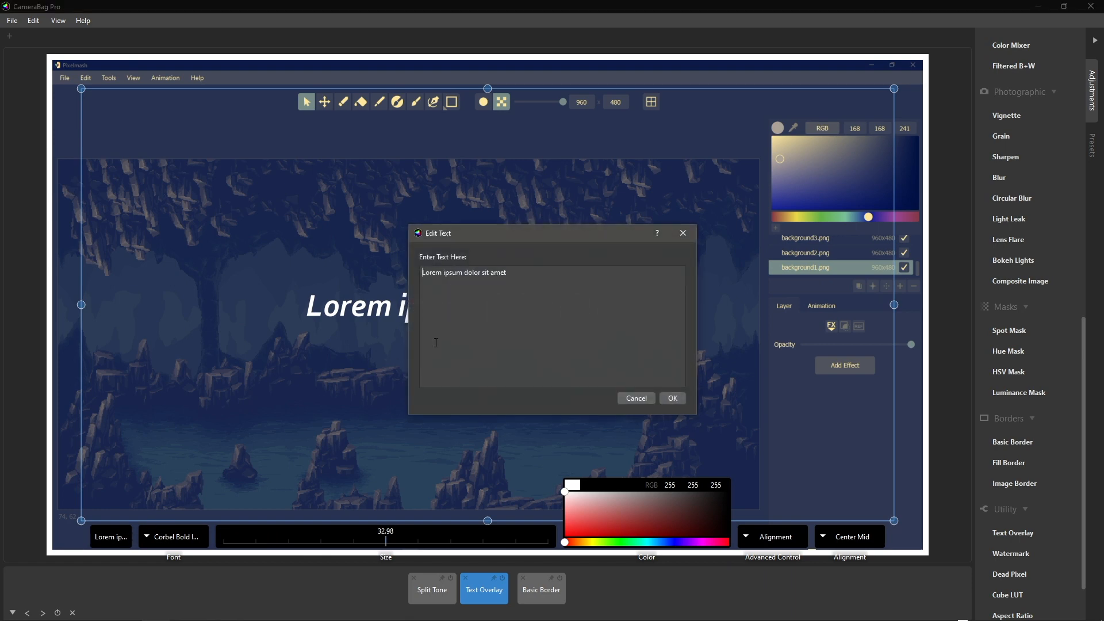
type("n")
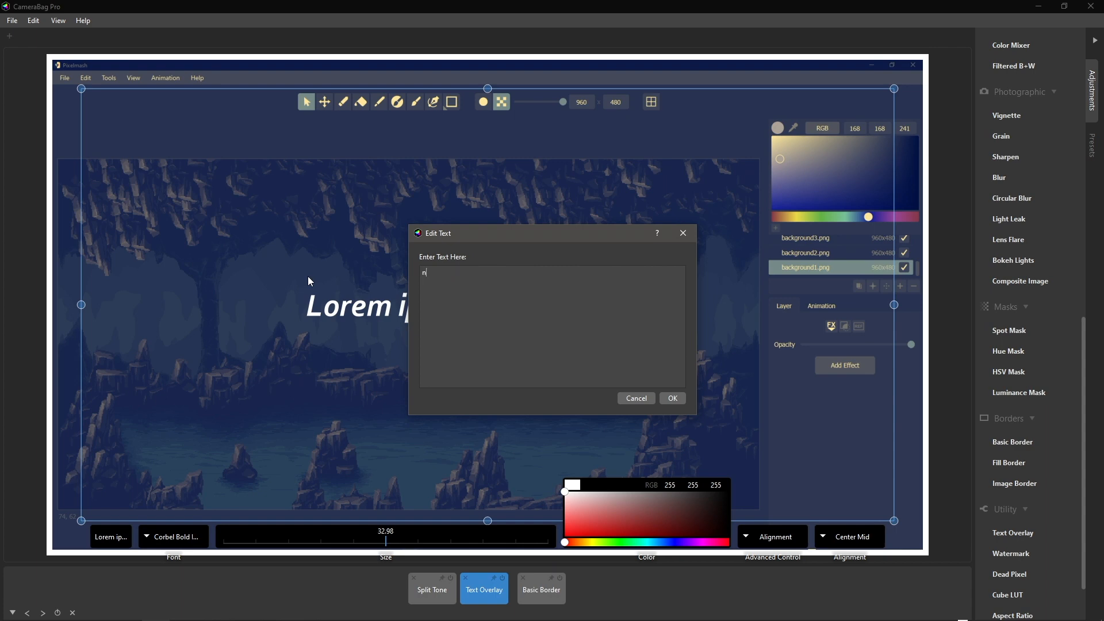
type("evercenter.com/p")
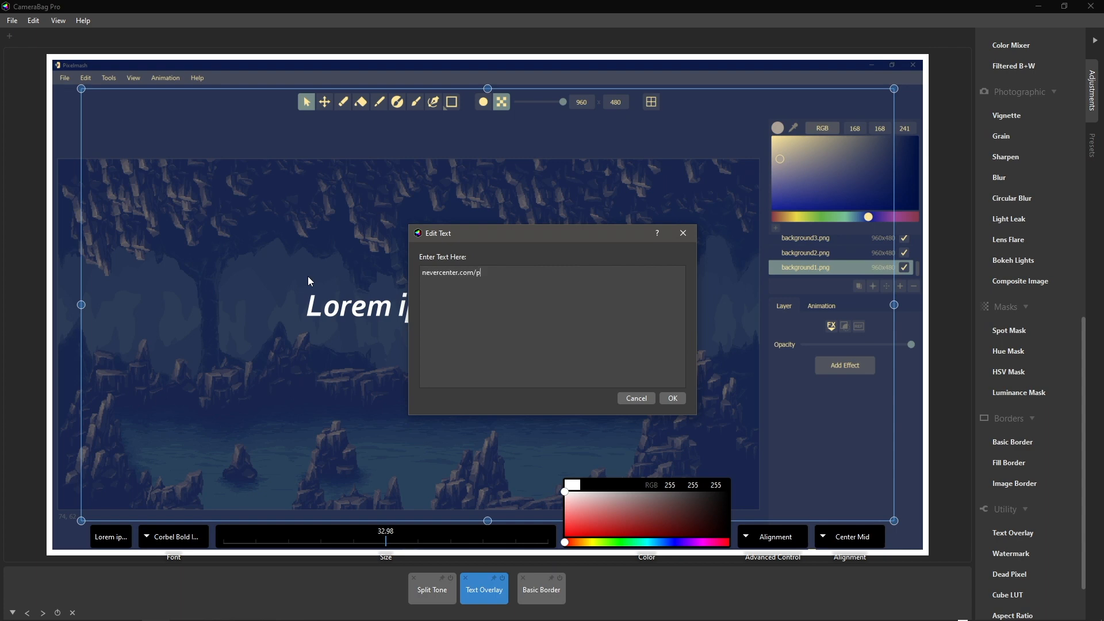
type("ixelmash")
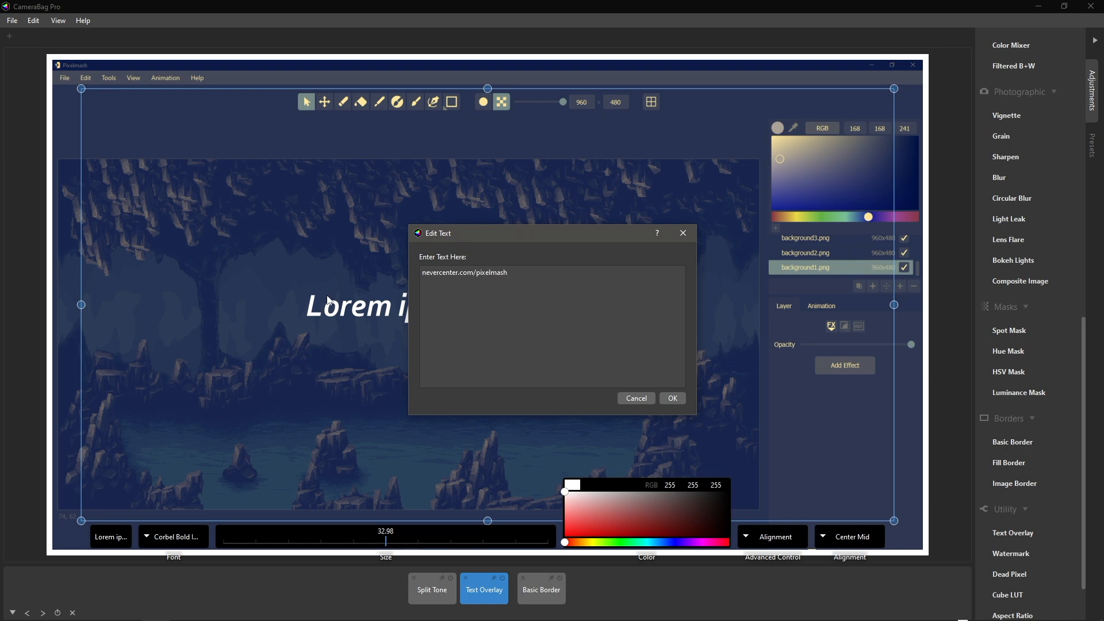
left_click(670, 397)
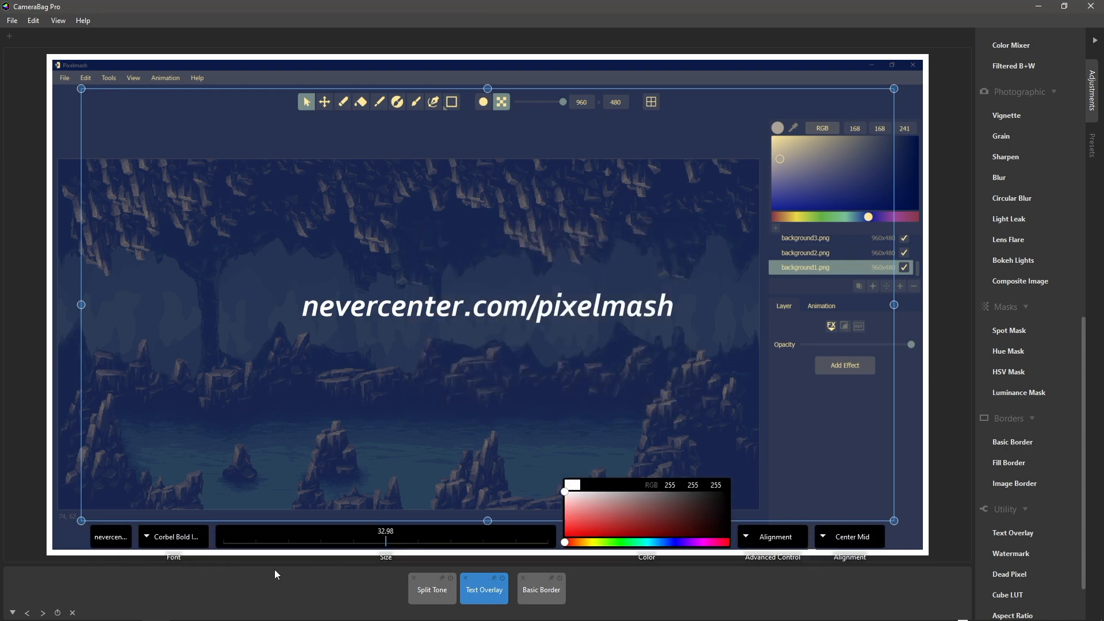
- Switch the overlay text from Corbel Bold Italic to a regular-weight font
left_click(173, 537)
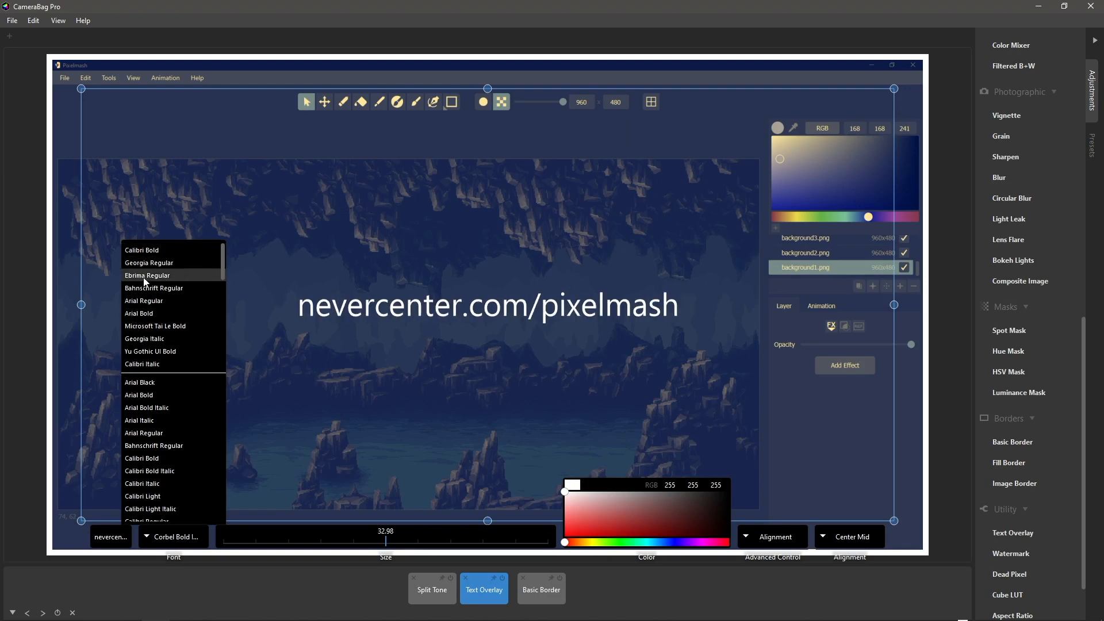
left_click(147, 275)
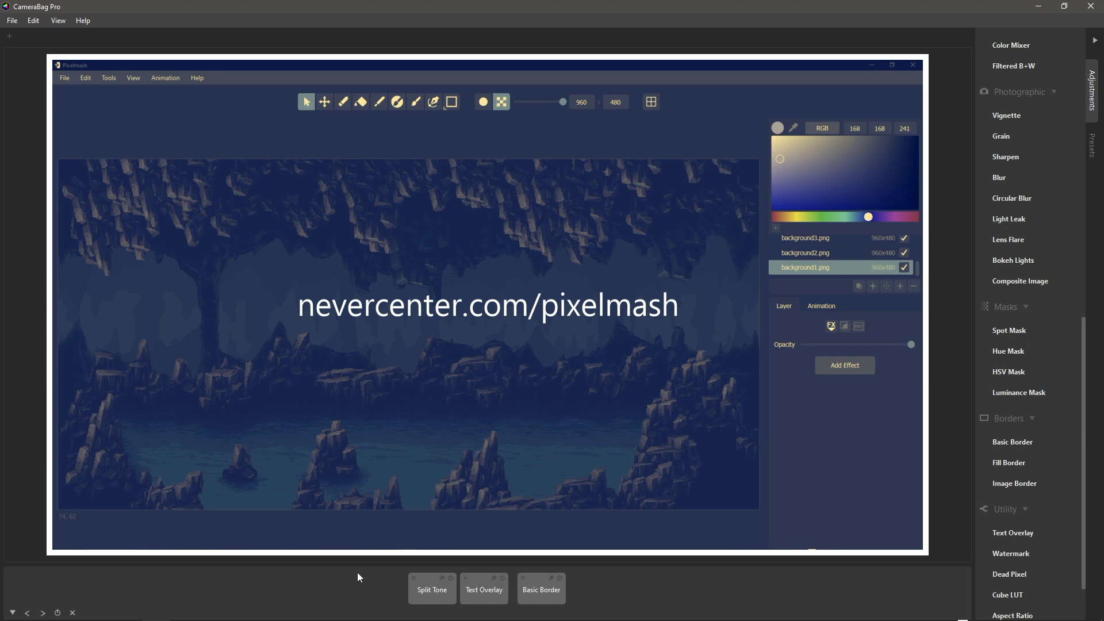
- Bake the border, split tone and text overlay into the image via Edit > Bake Adjustments
left_click(33, 20)
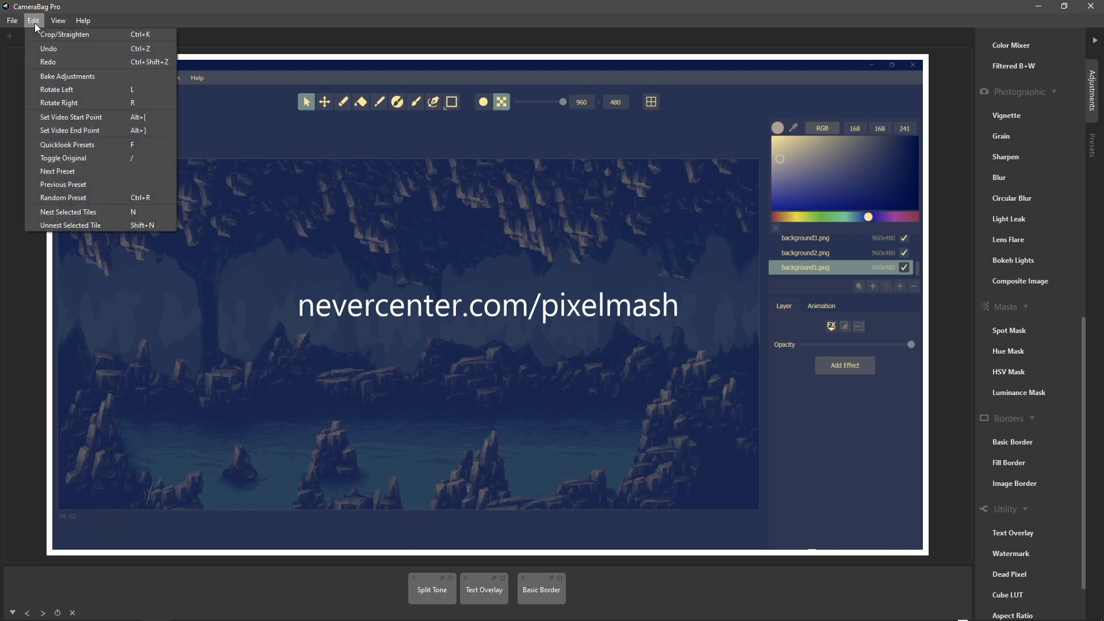
left_click(33, 20)
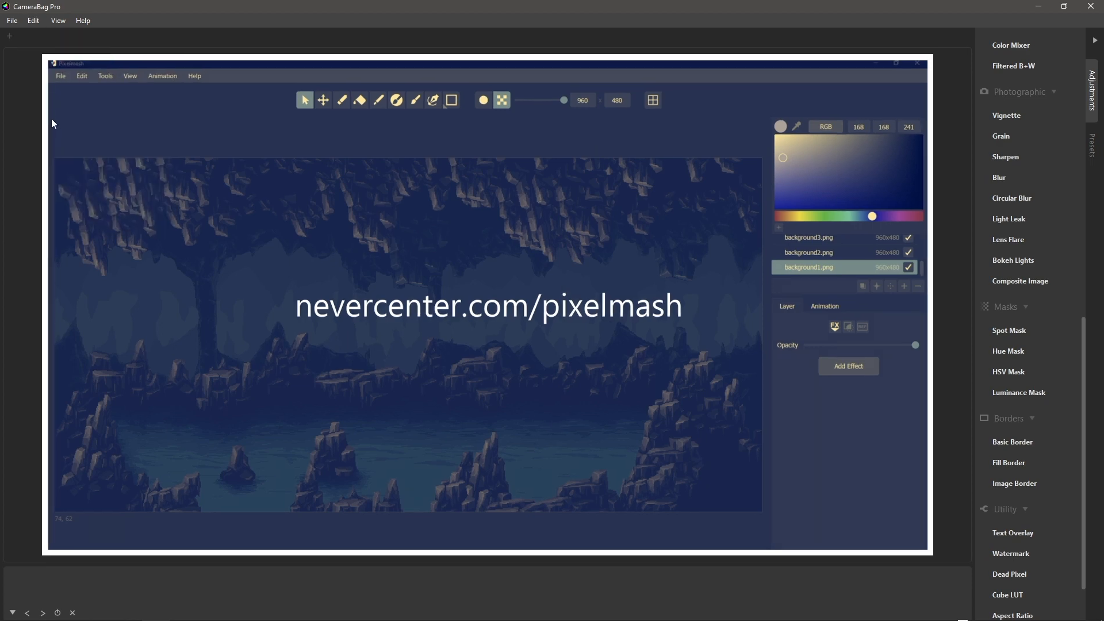
mouse_move(371, 394)
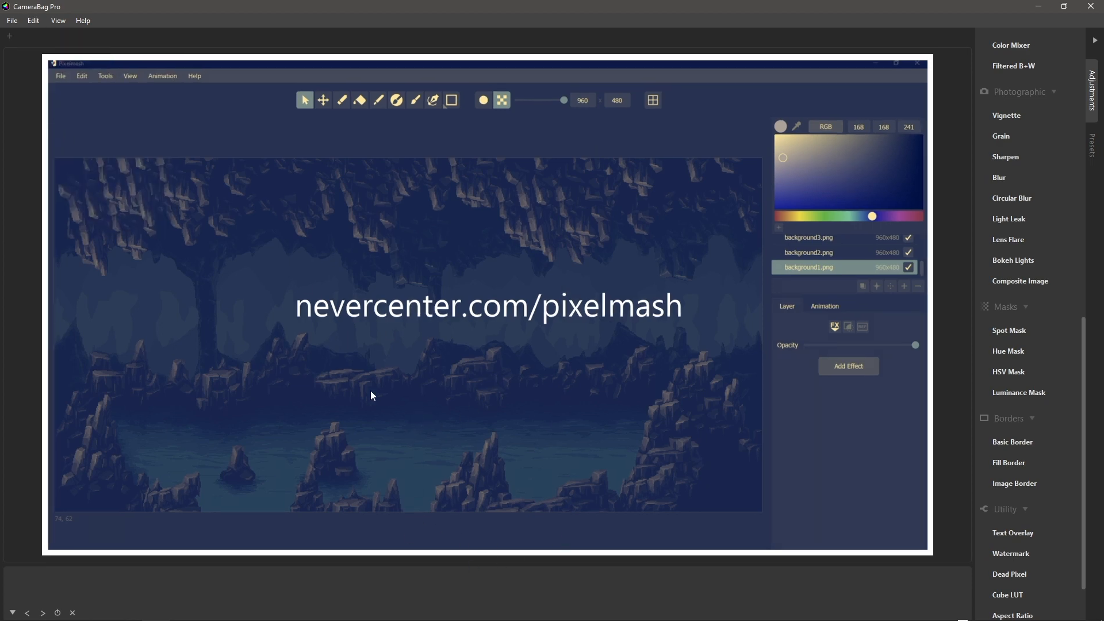
mouse_move(340, 438)
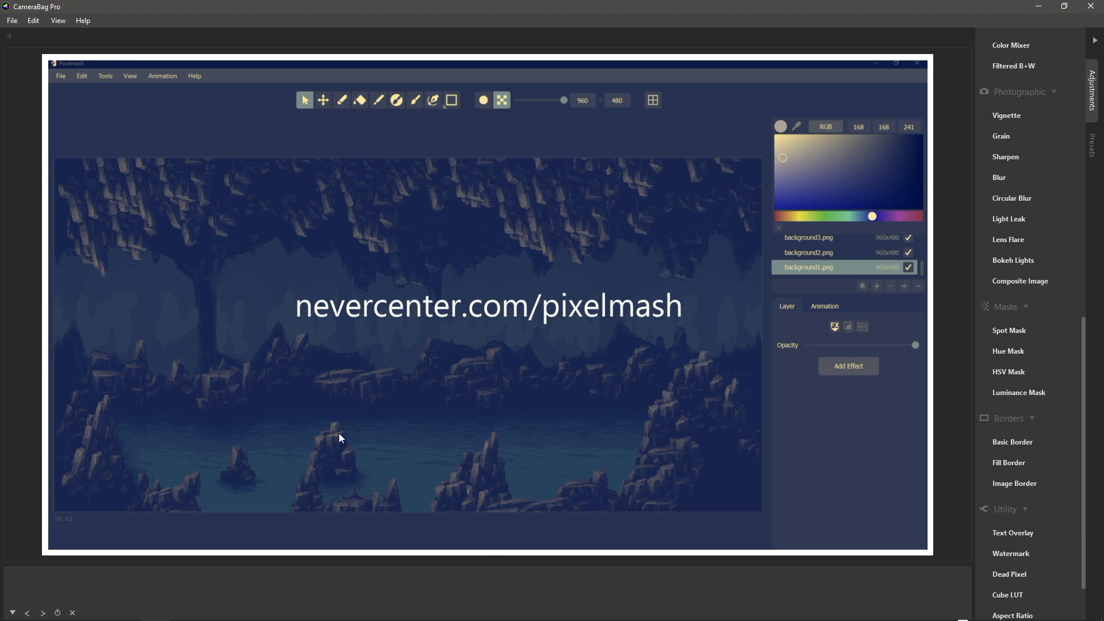
mouse_move(369, 590)
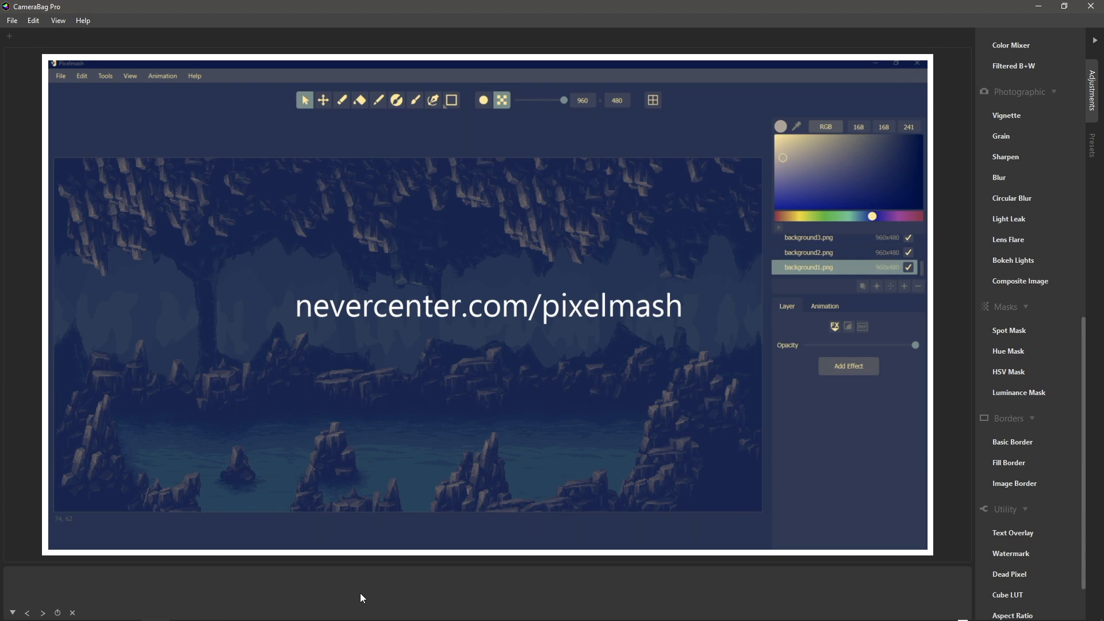
mouse_move(266, 594)
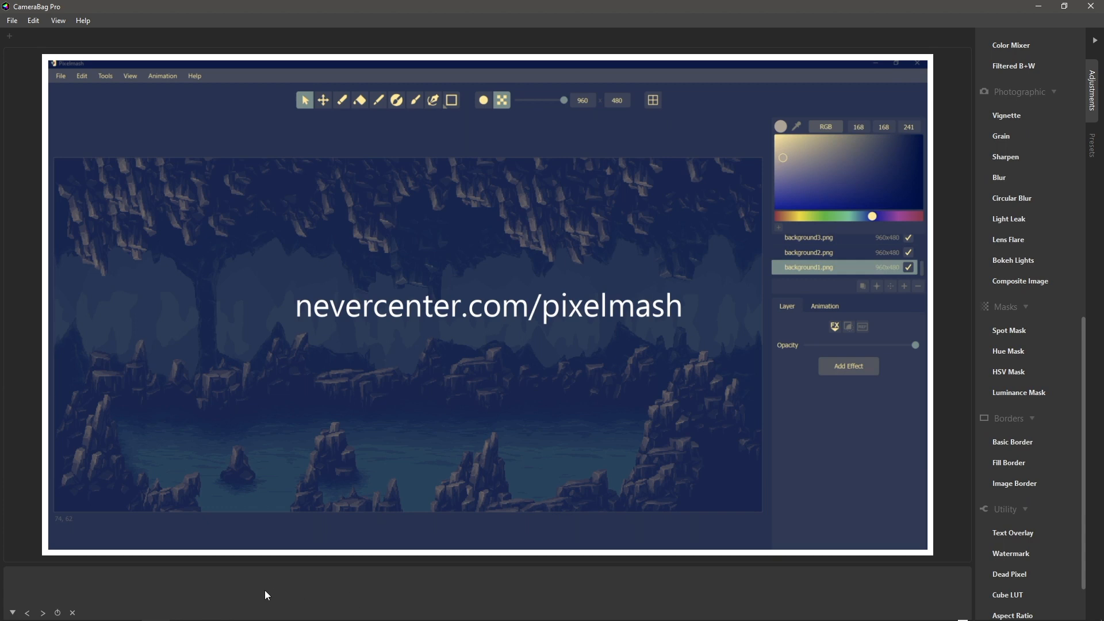
mouse_move(519, 592)
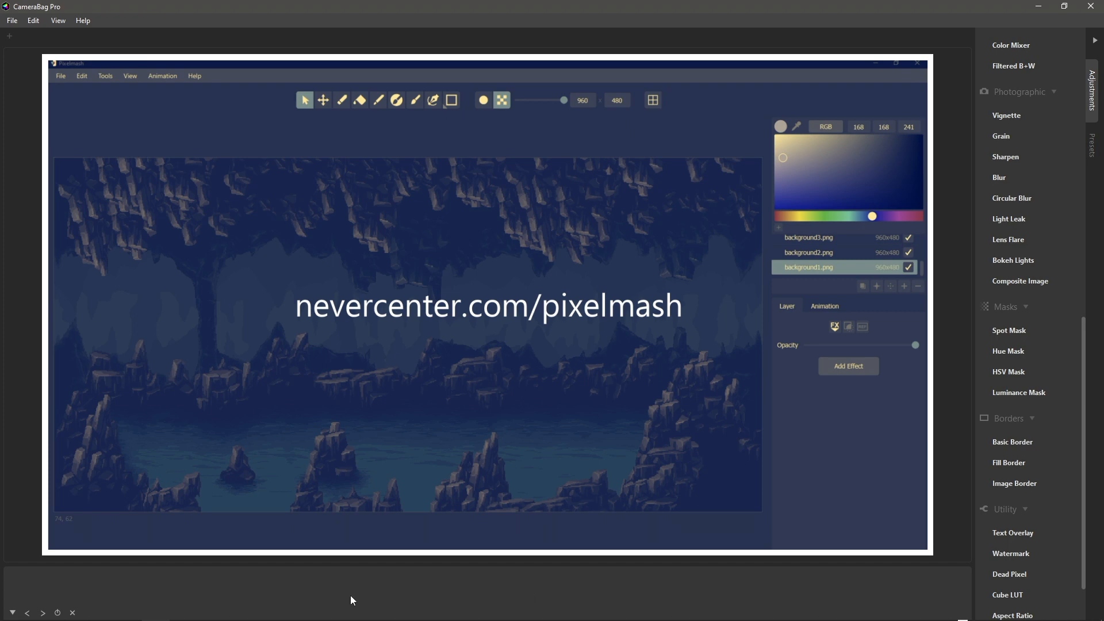
mouse_move(456, 595)
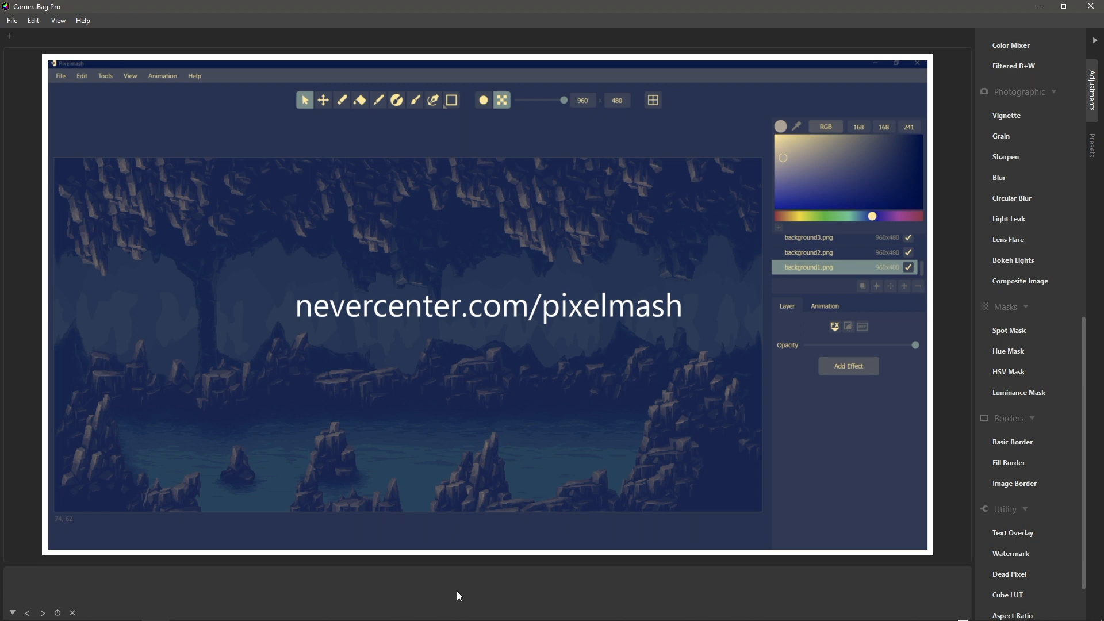
mouse_move(479, 594)
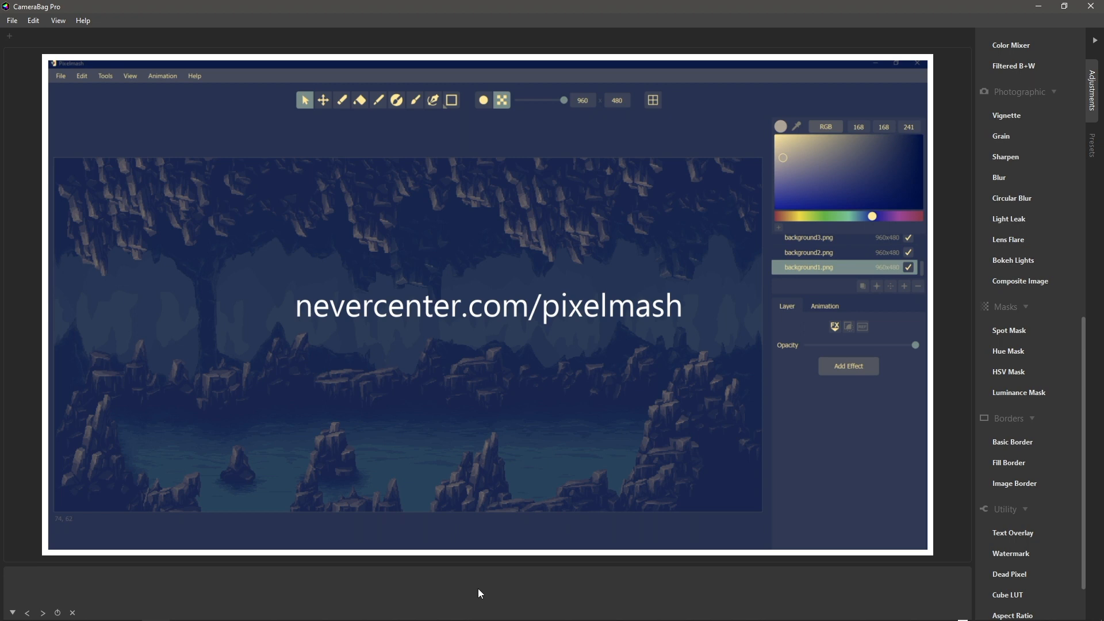
mouse_move(495, 306)
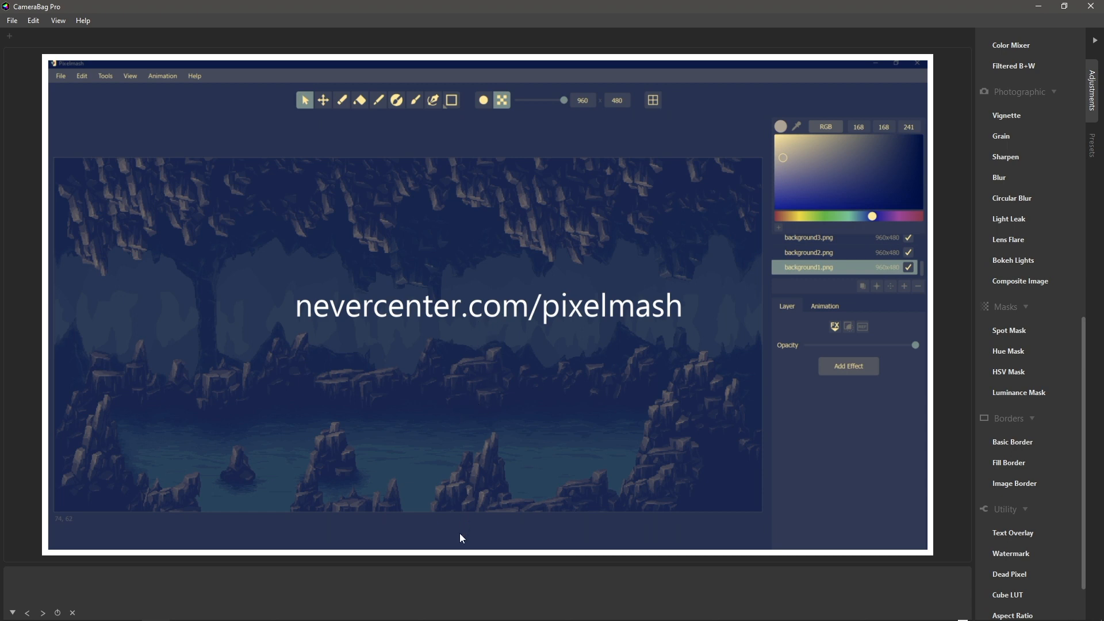
mouse_move(434, 592)
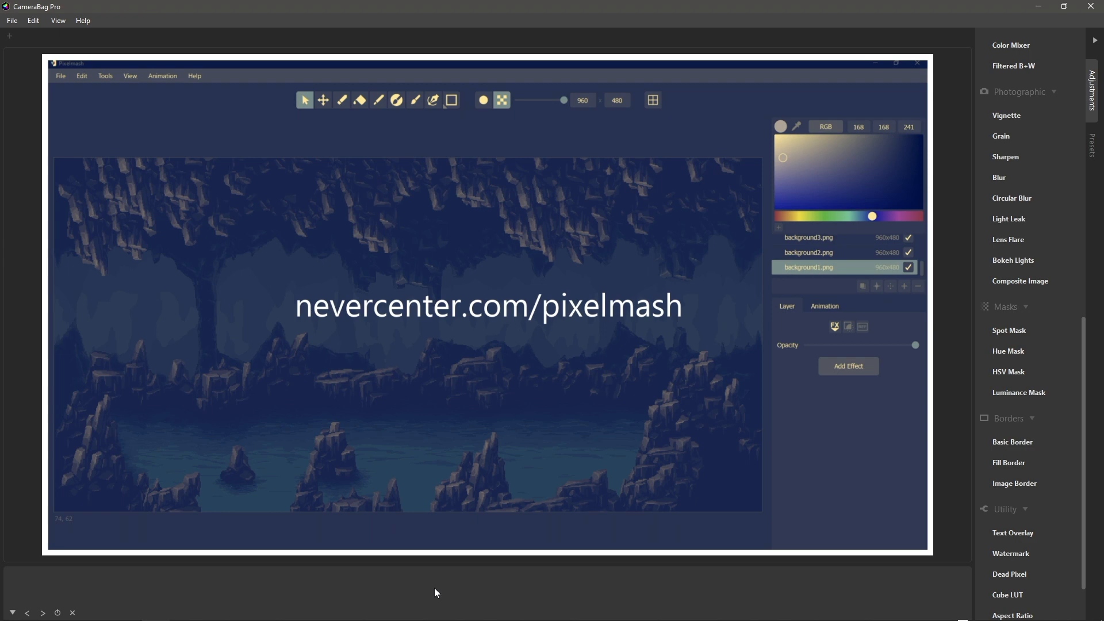
mouse_move(435, 327)
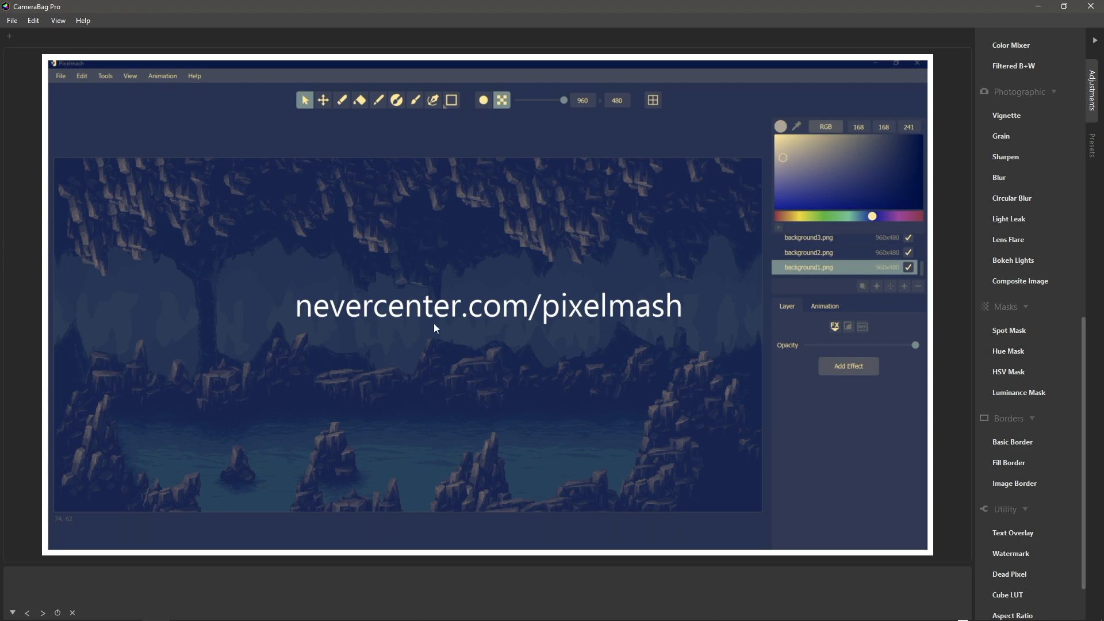
mouse_move(628, 333)
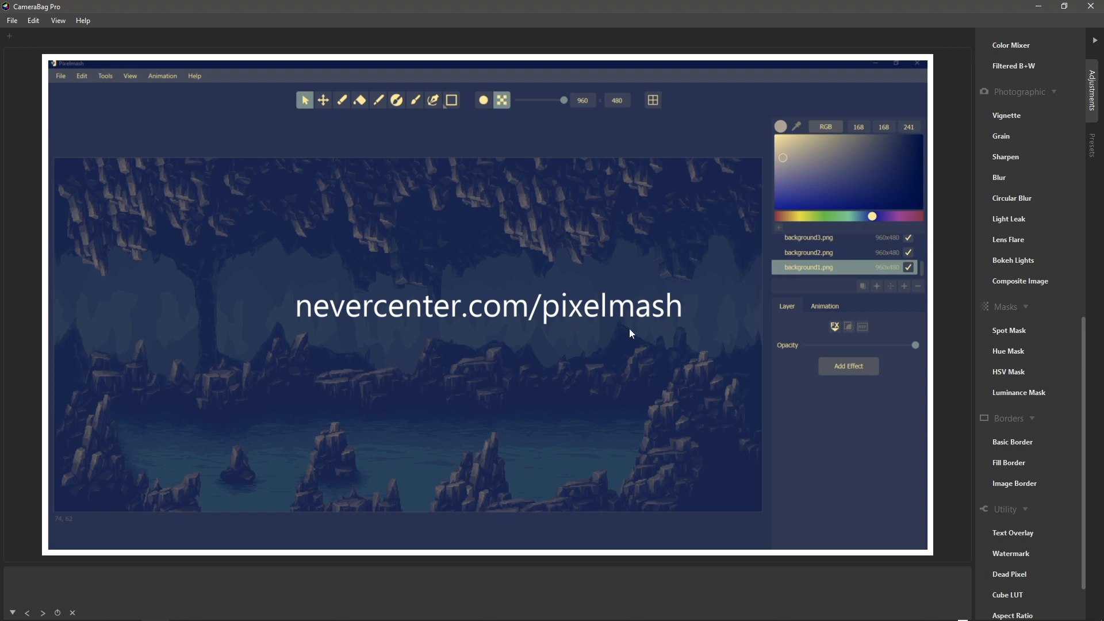